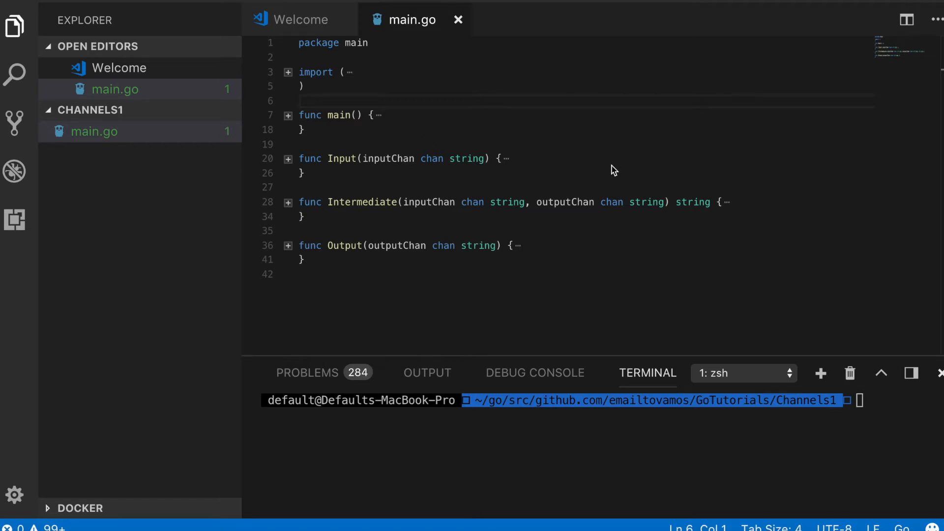
mouse_move(403, 168)
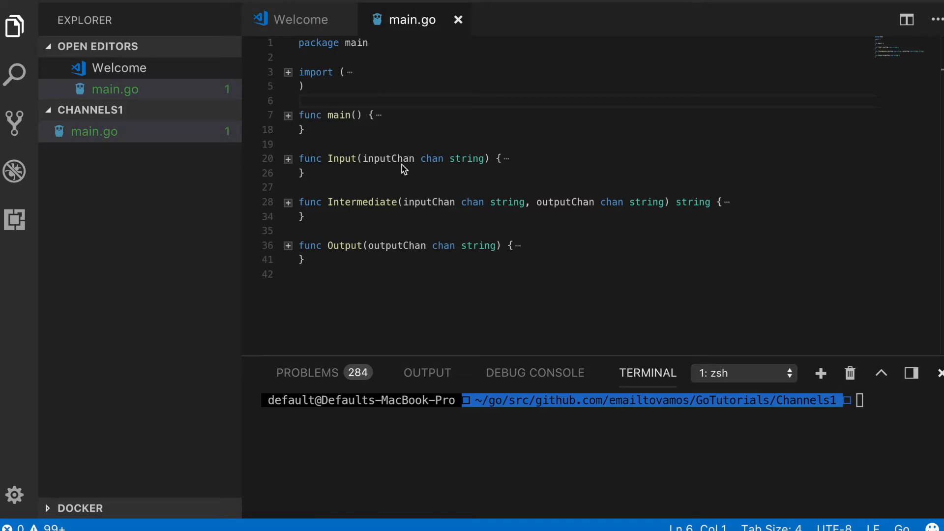
- Point out the Input and Output function names while main is still folded
double_click(342, 159)
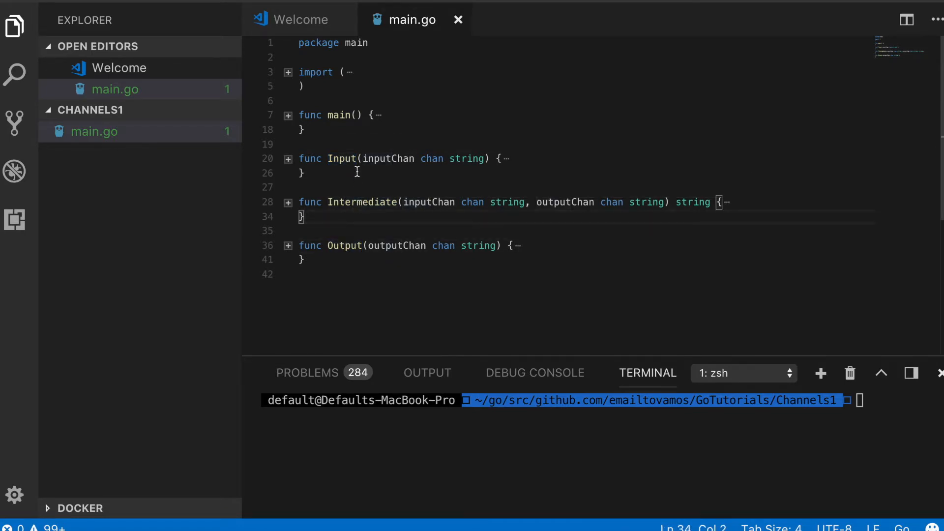
mouse_move(342, 158)
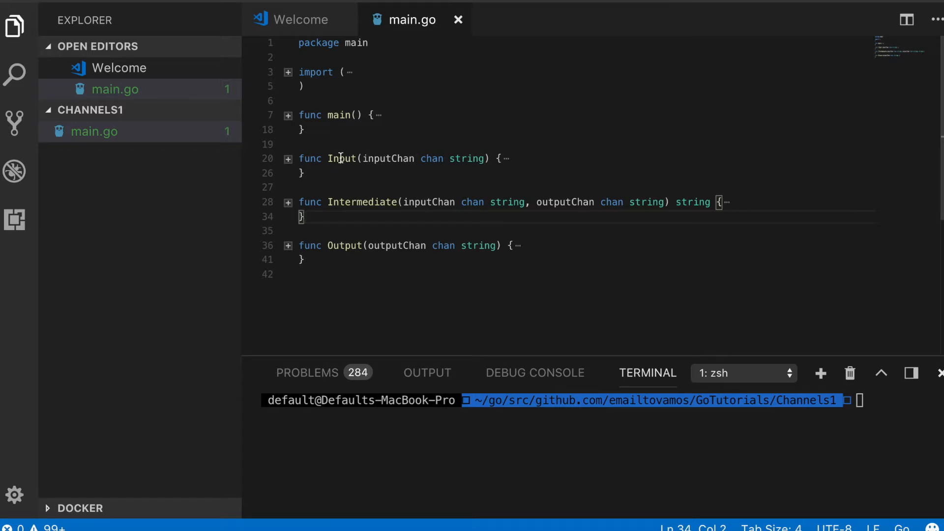
mouse_move(363, 201)
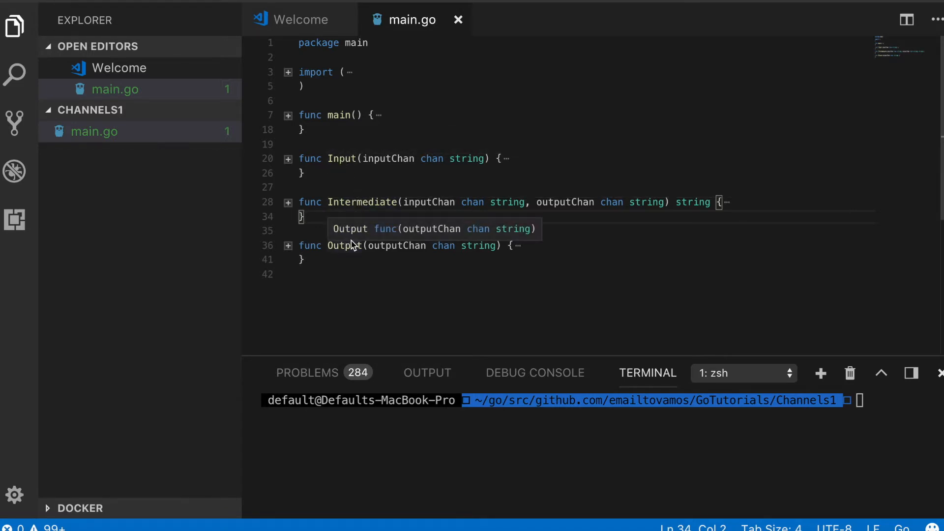
double_click(341, 159)
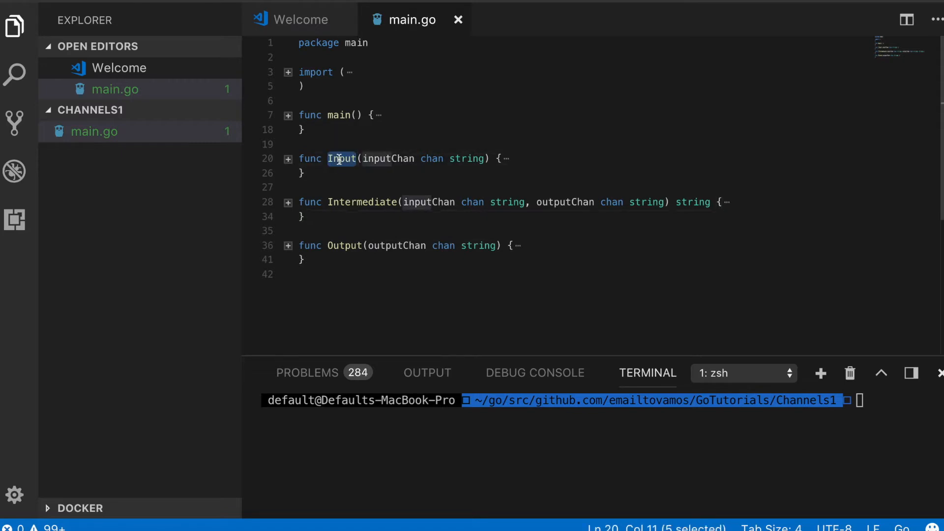
mouse_move(342, 158)
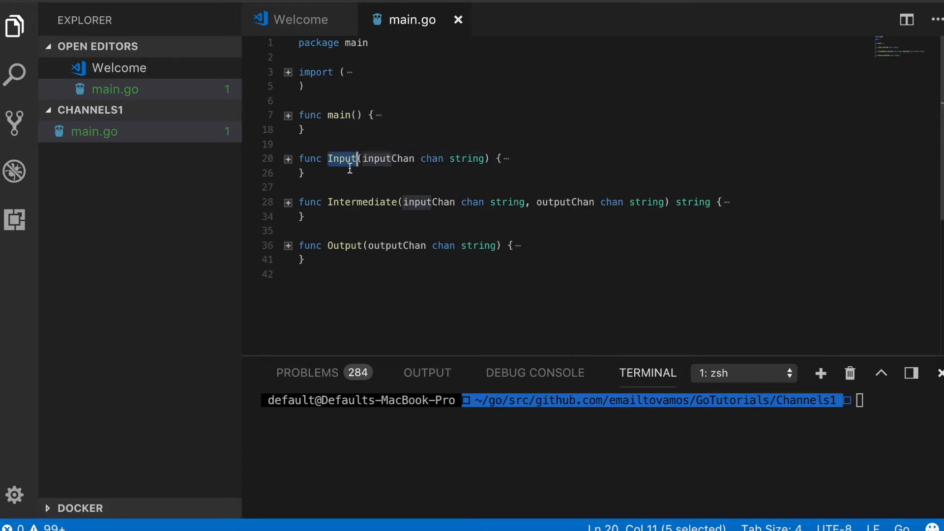
mouse_move(361, 202)
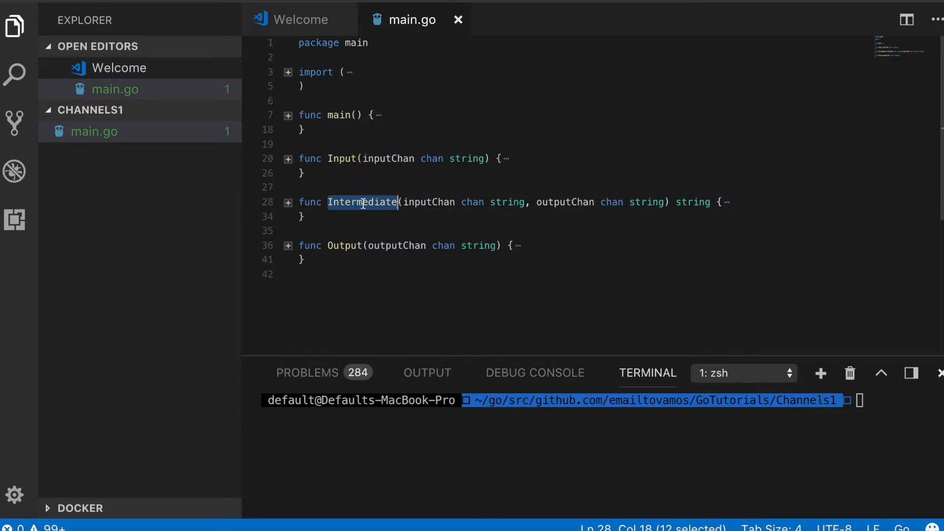
mouse_move(362, 203)
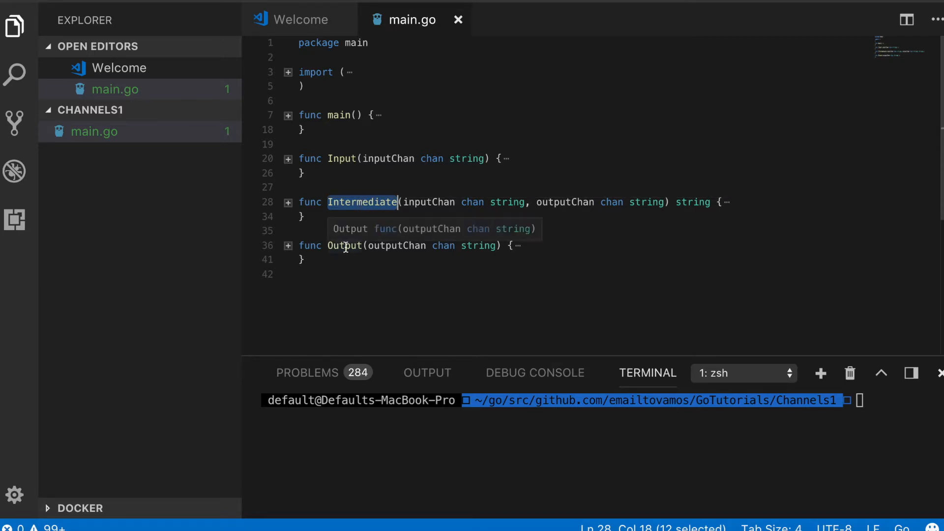
double_click(345, 246)
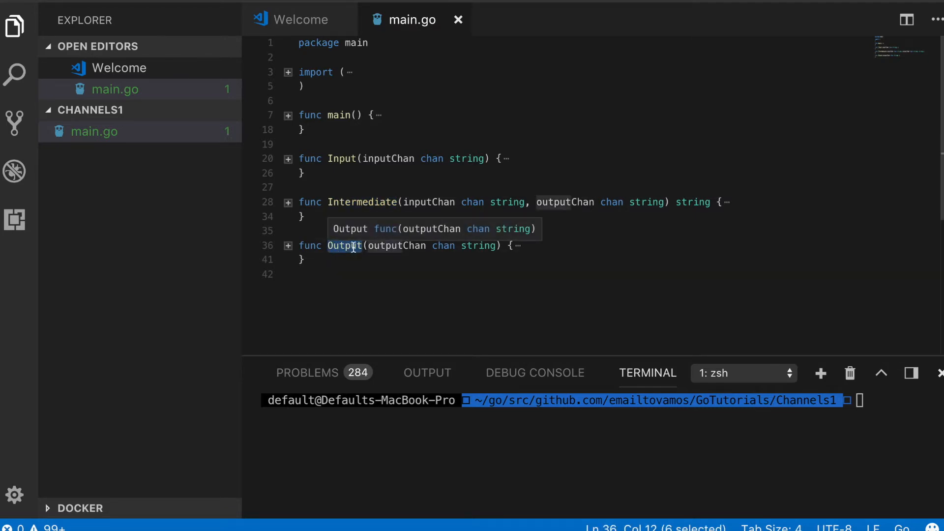
mouse_move(358, 230)
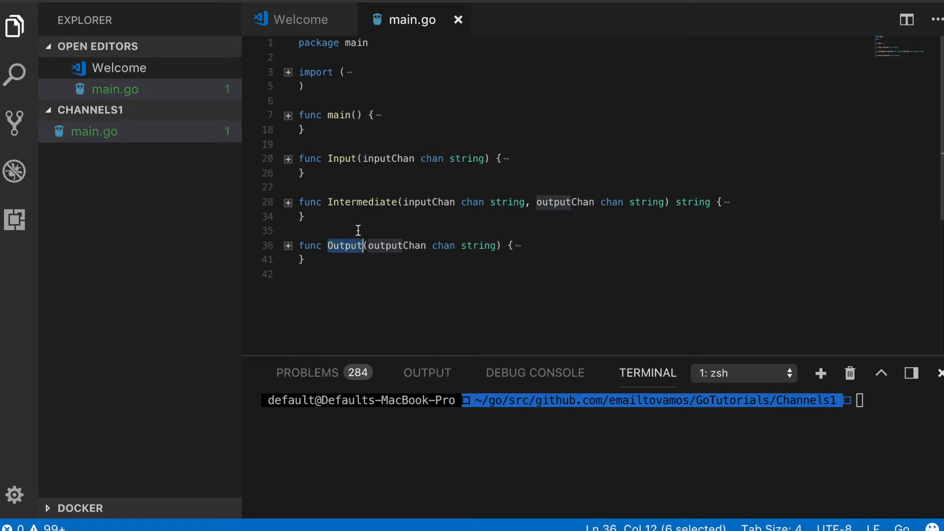
left_click(302, 216)
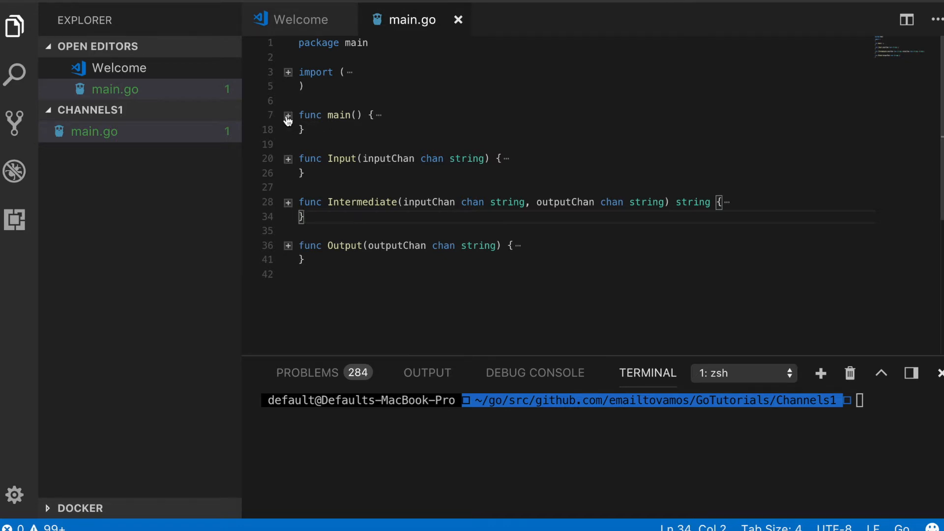
- Unfold main and highlight the make calls creating the string channels inputChan and outputChan
left_click(288, 115)
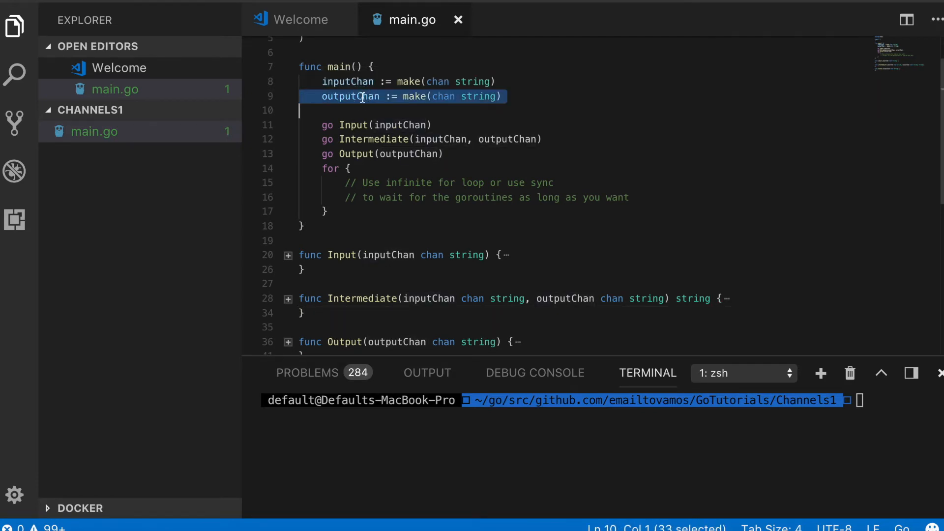
left_click(360, 82)
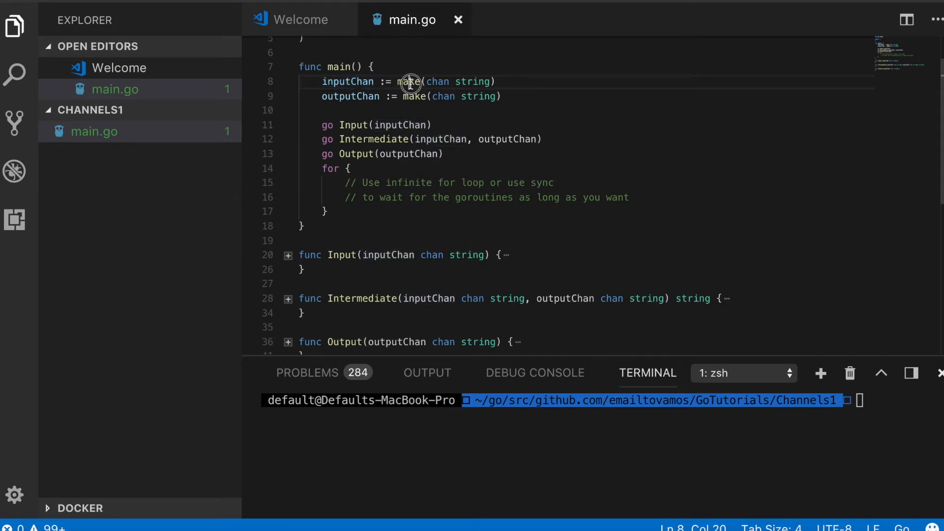
double_click(409, 82)
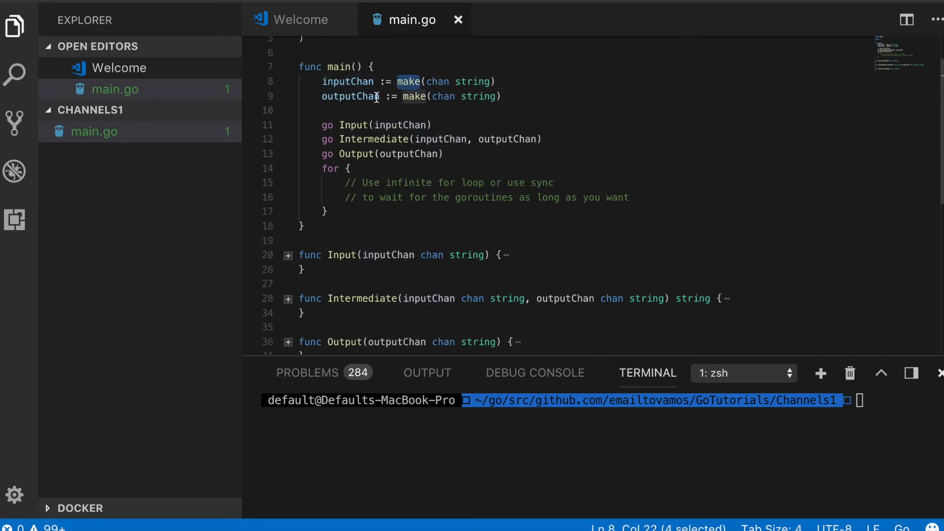
mouse_move(474, 82)
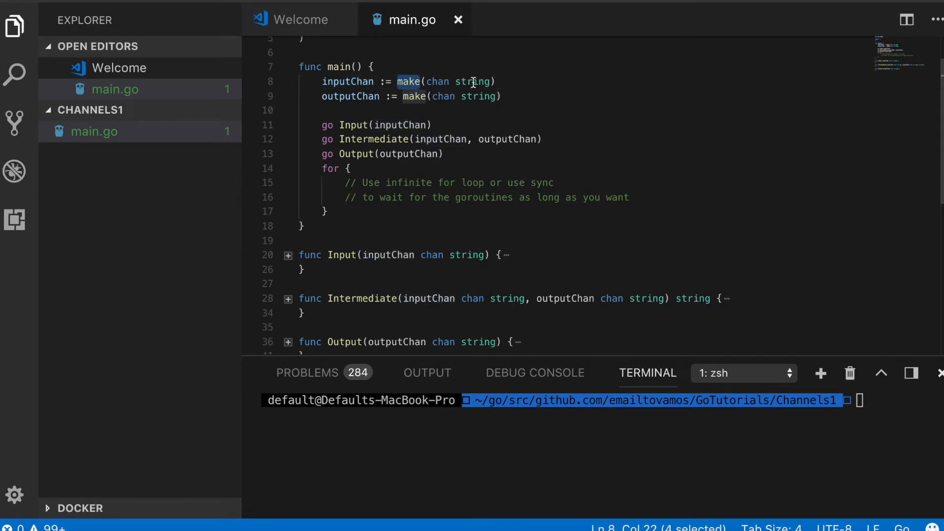
double_click(476, 82)
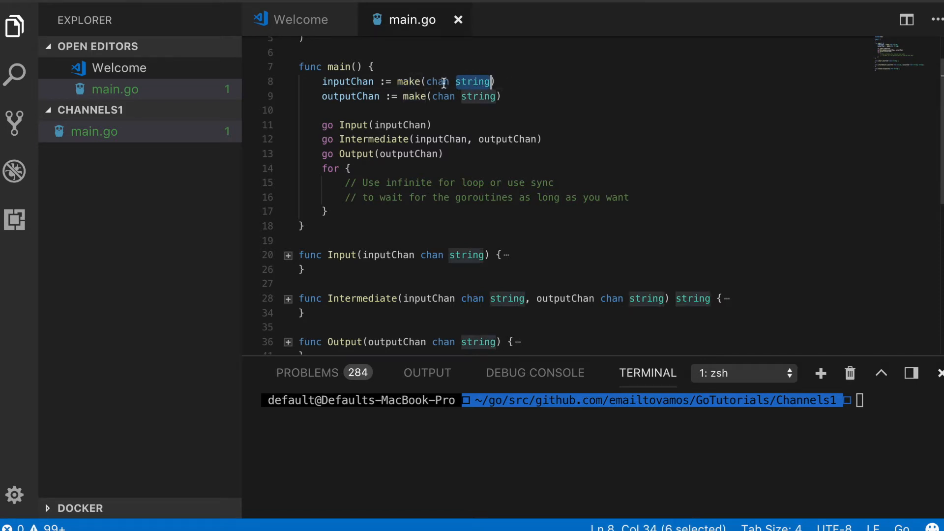
mouse_move(355, 82)
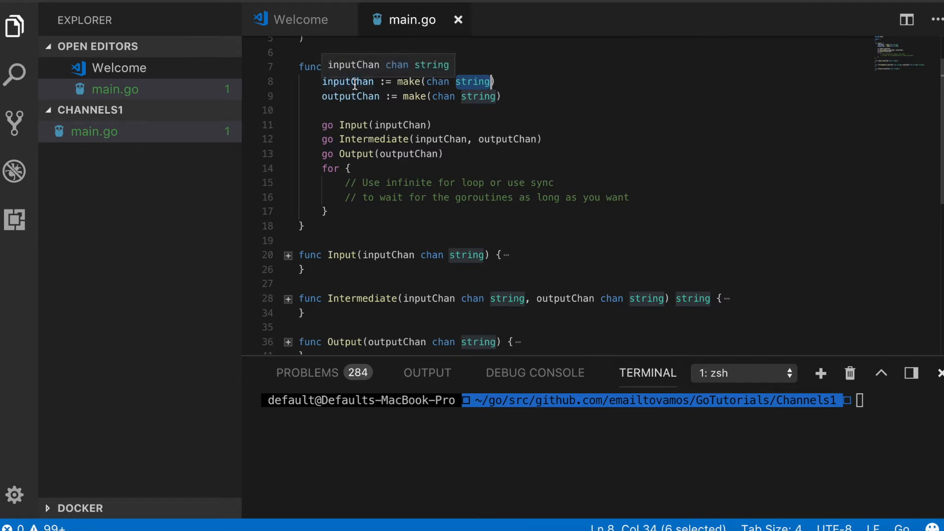
double_click(347, 82)
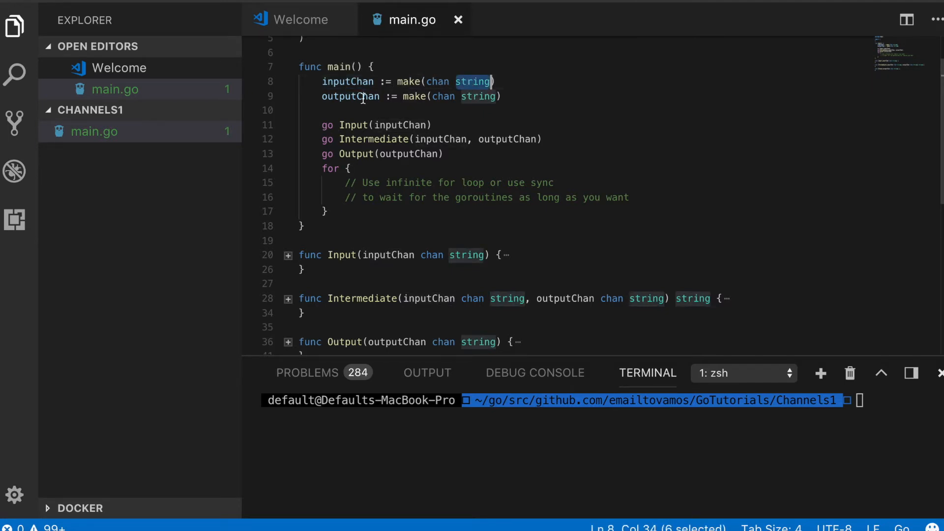
double_click(351, 96)
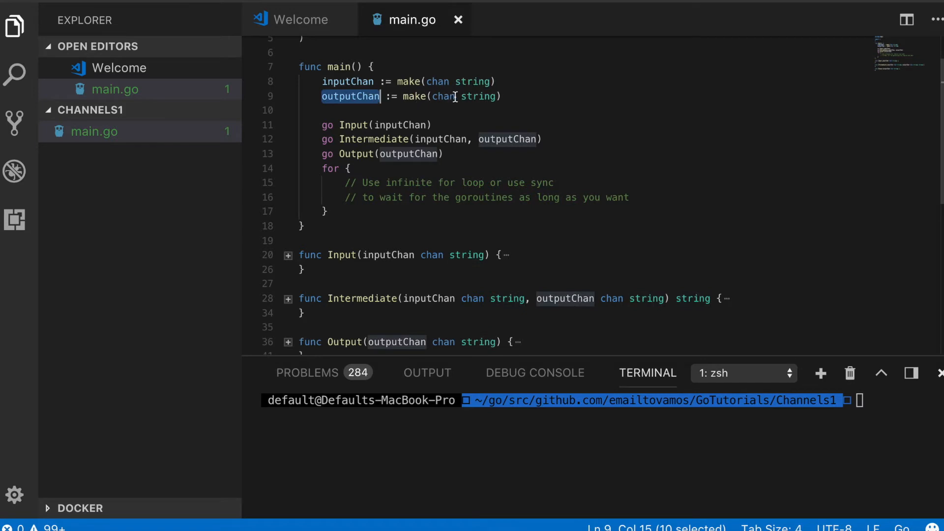
- Point out the go Intermediate launch line and mark main's infinite for loop
scroll("down", 3)
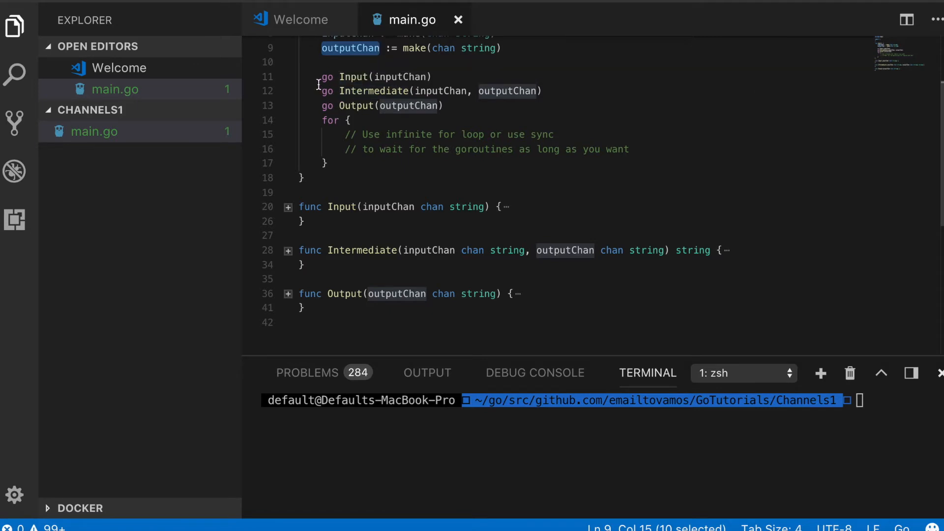
left_click(326, 77)
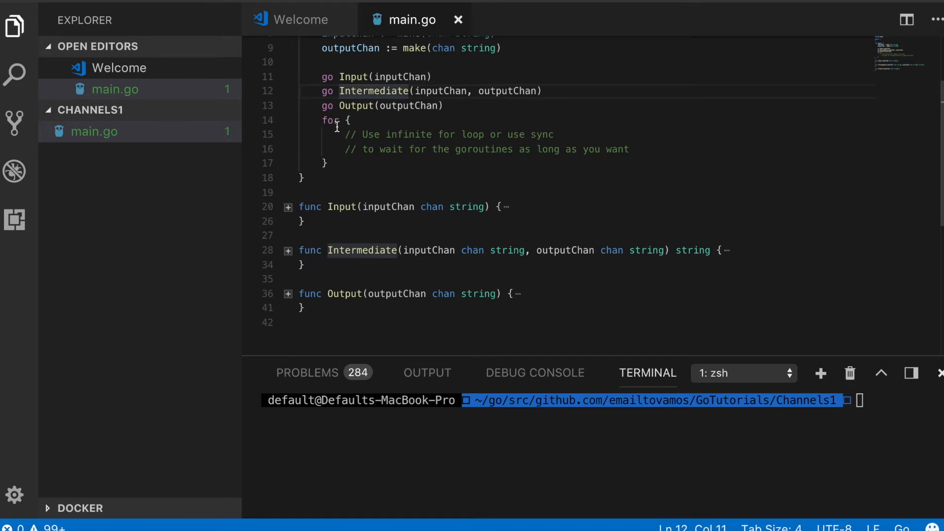
left_click_drag(322, 120, 328, 163)
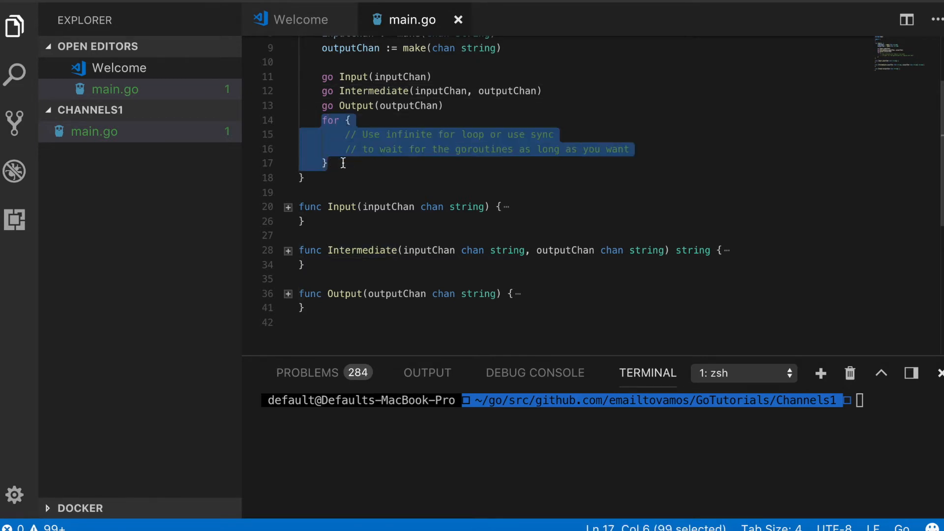
mouse_move(344, 150)
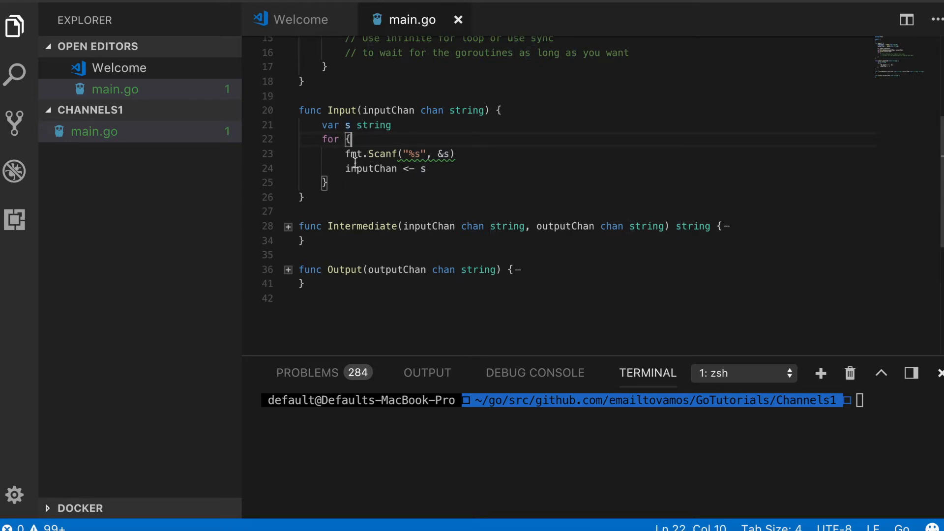
double_click(383, 153)
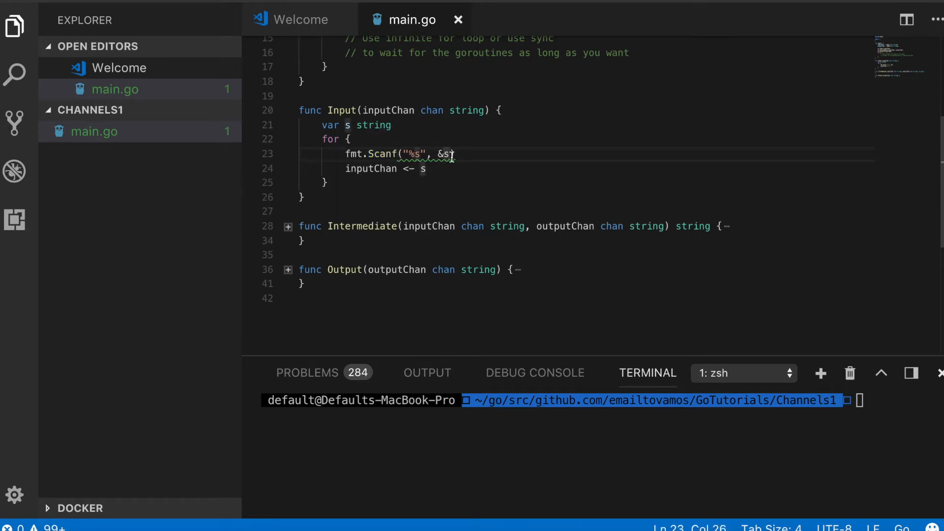
double_click(422, 168)
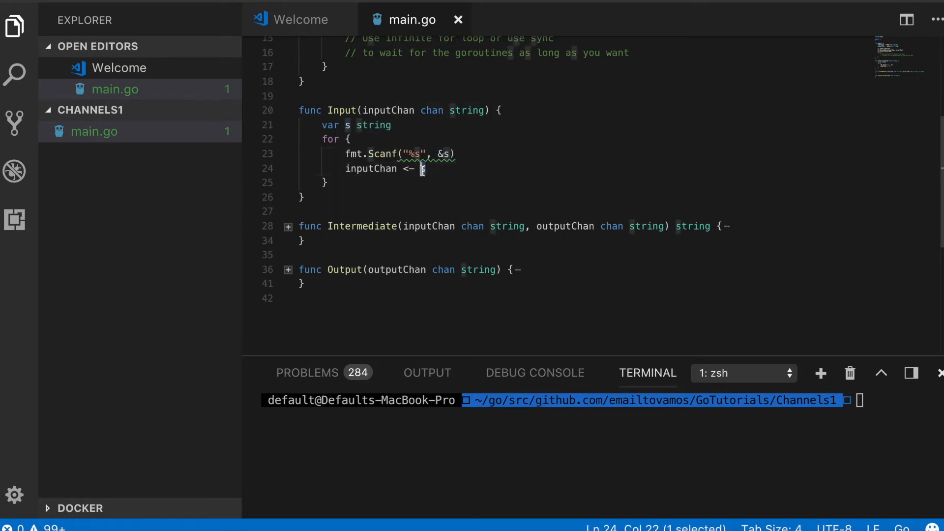
double_click(370, 168)
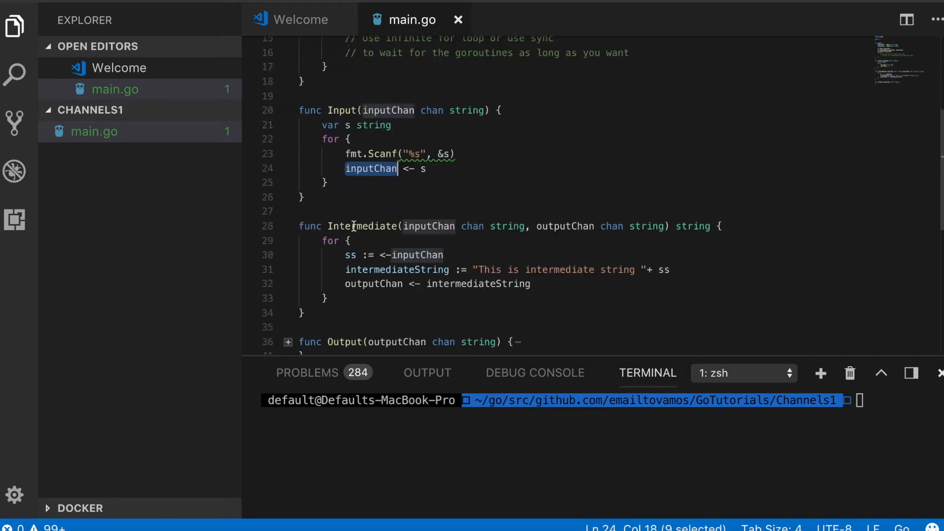
double_click(364, 226)
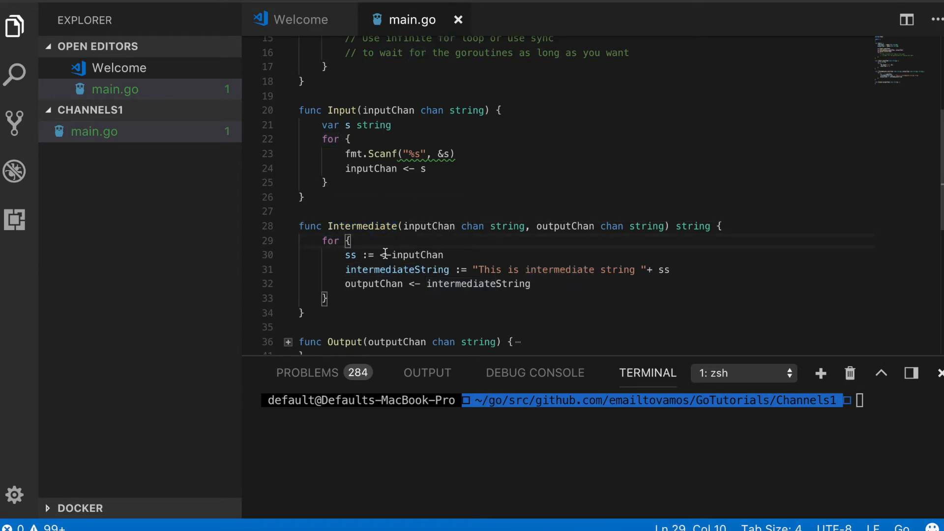
double_click(417, 255)
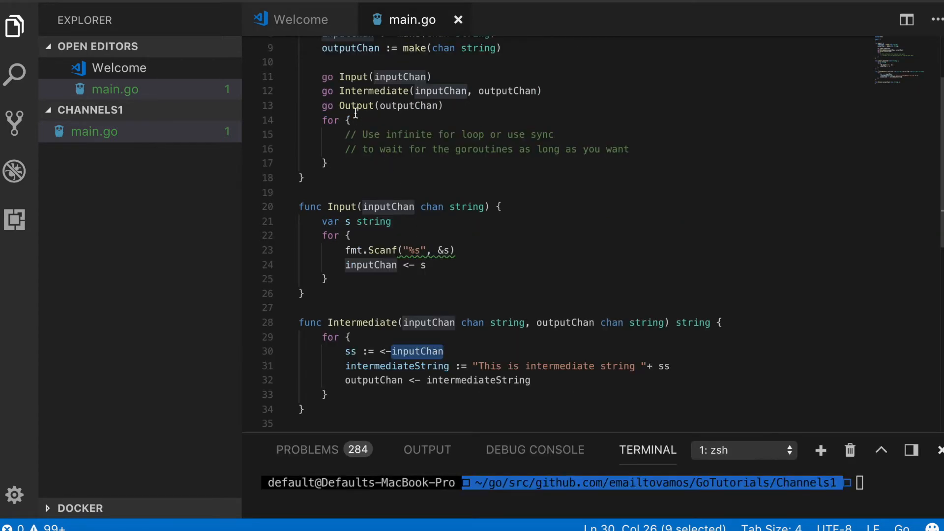
double_click(373, 90)
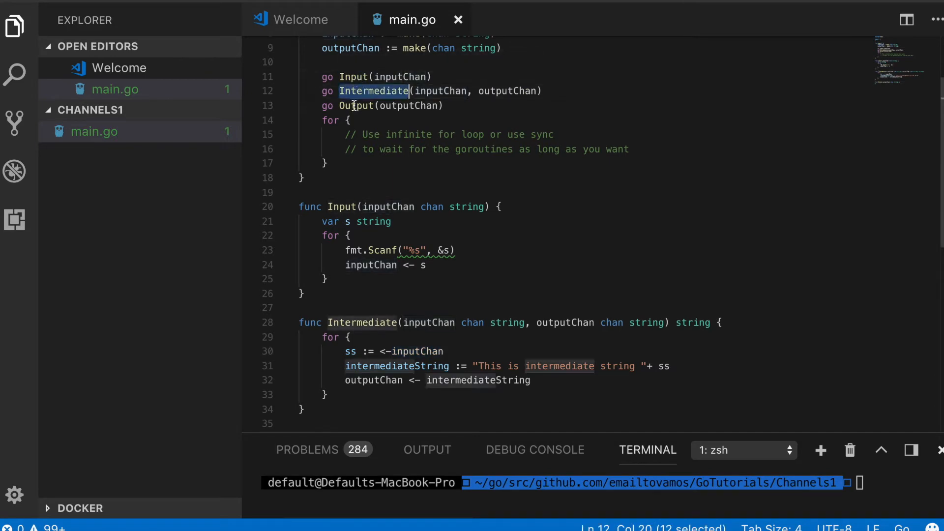
left_click(359, 323)
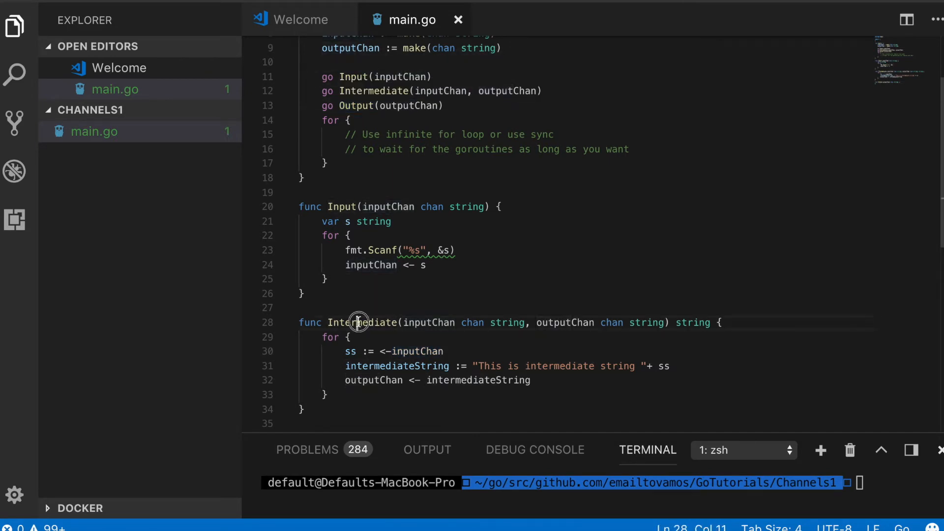
double_click(415, 352)
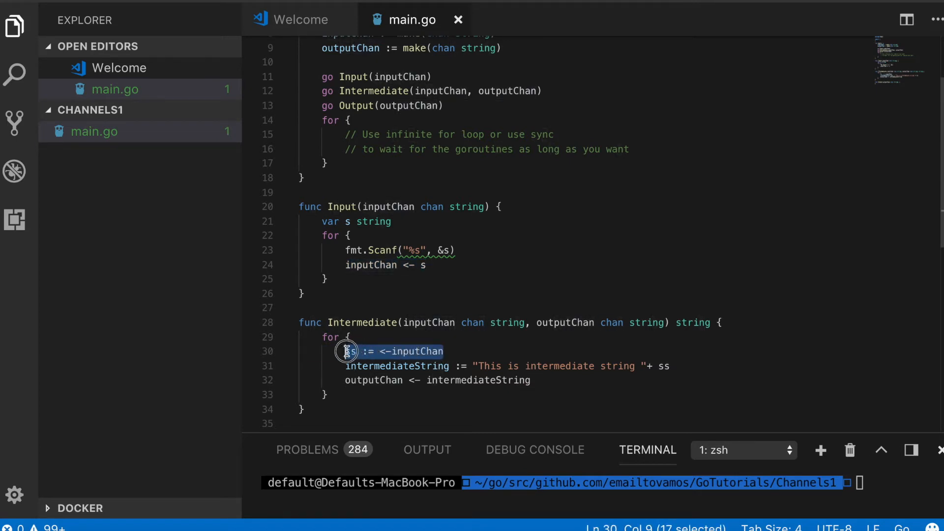
mouse_move(351, 351)
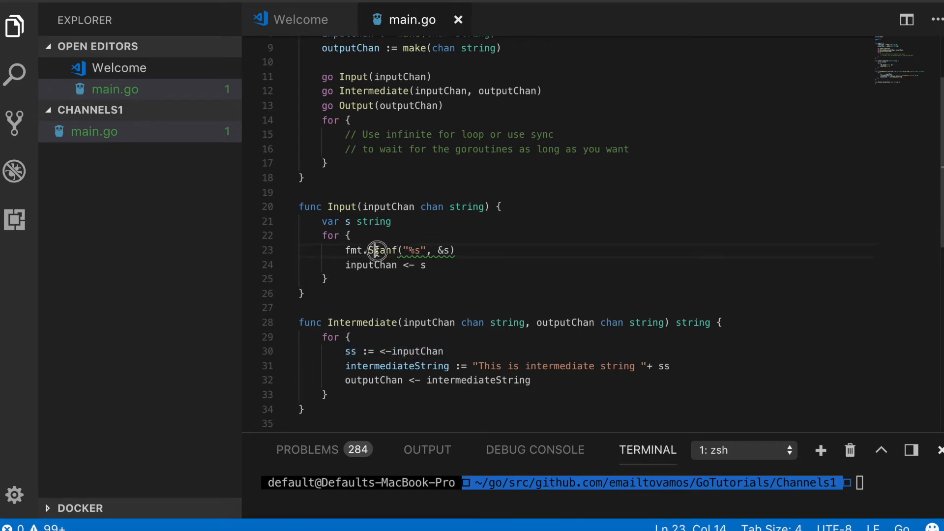
double_click(383, 250)
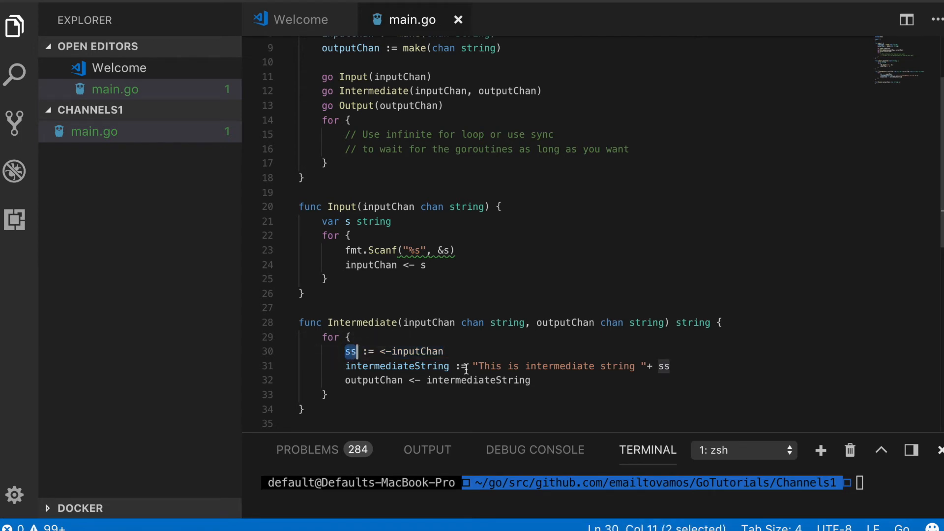
double_click(560, 366)
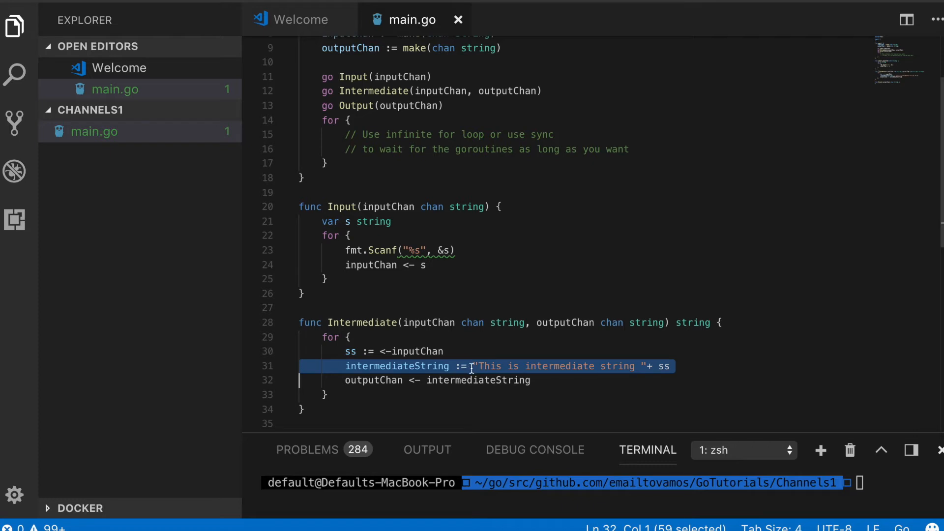
mouse_move(636, 366)
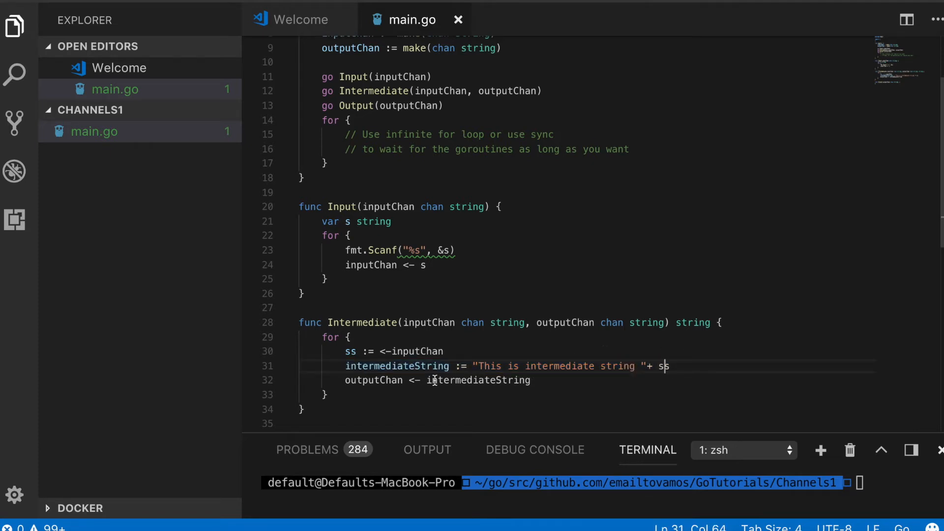
double_click(478, 380)
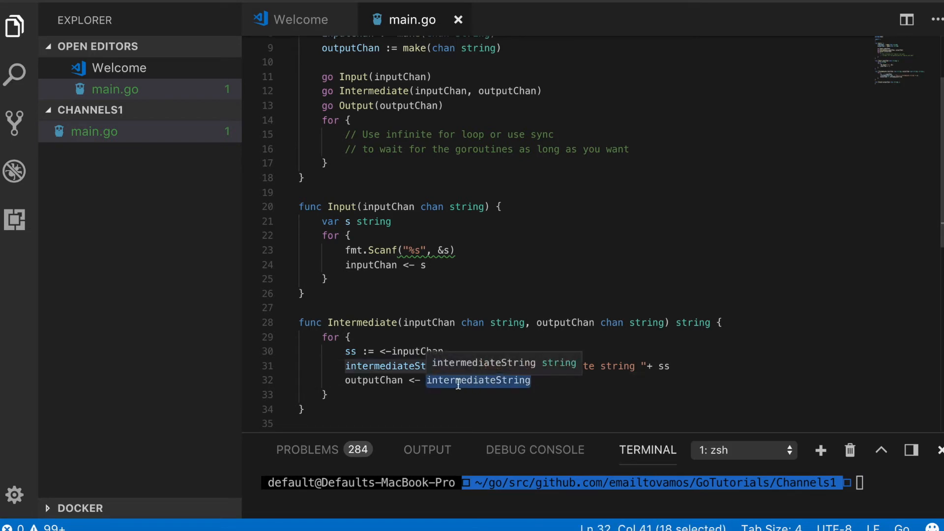
left_click(289, 293)
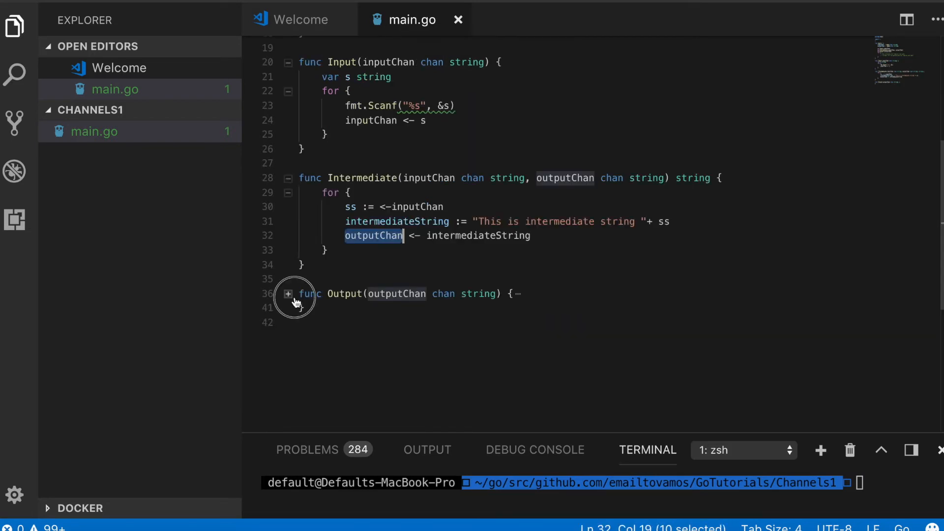
- Unfold Output and highlight the line receiving s from outputChan inside its loop
left_click(288, 294)
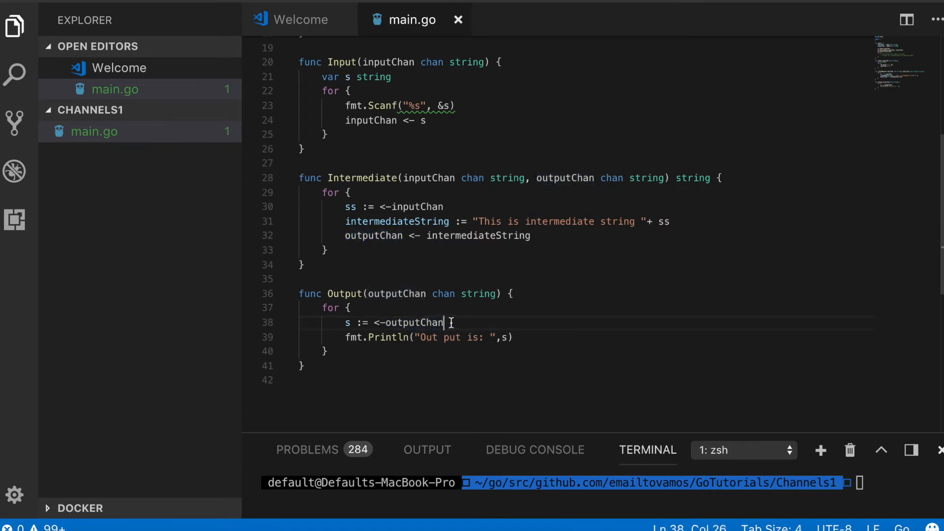
left_click_drag(443, 323, 346, 323)
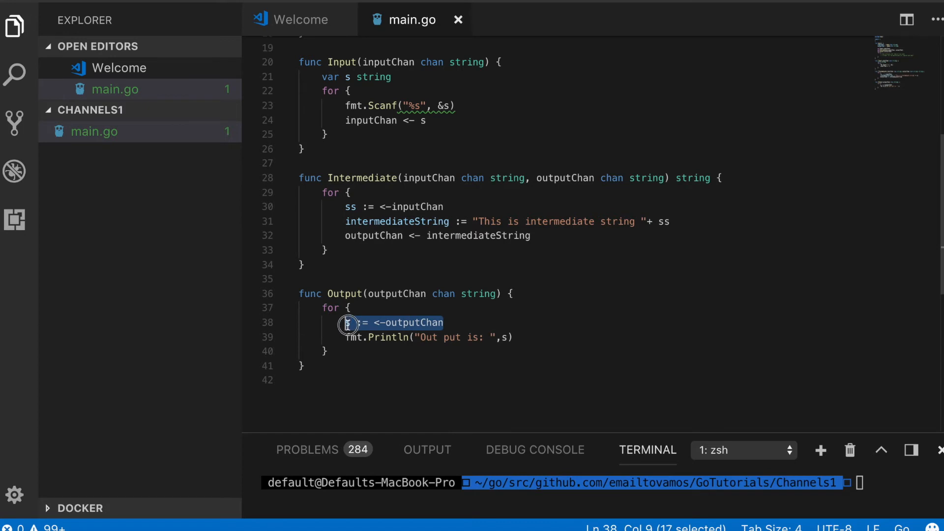
mouse_move(422, 323)
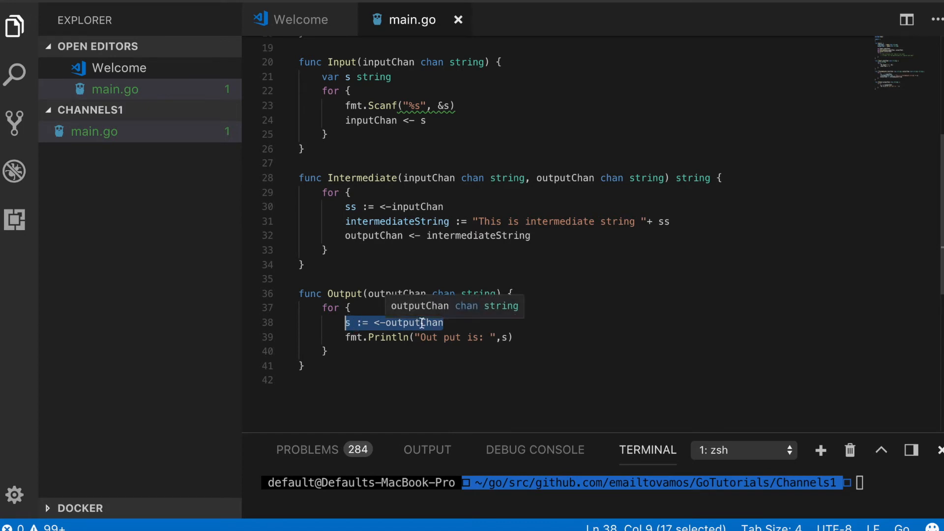
double_click(412, 322)
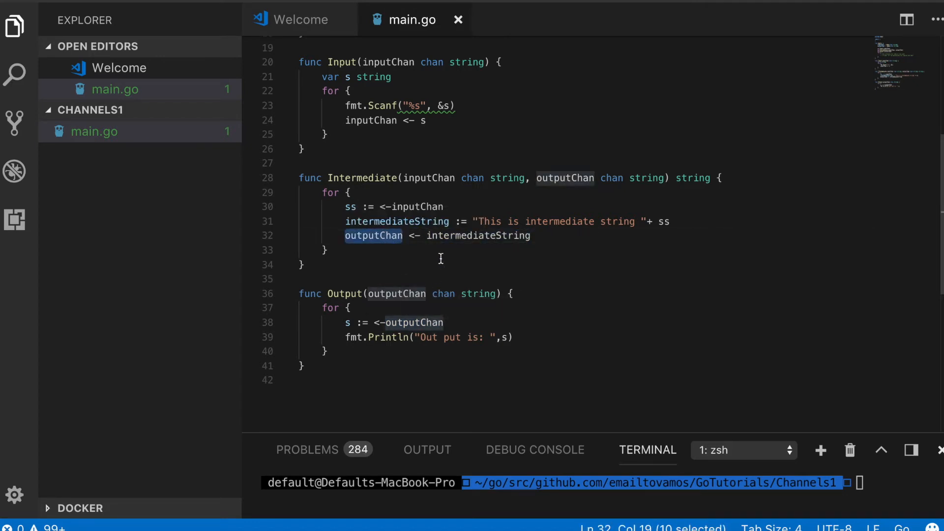
mouse_move(407, 323)
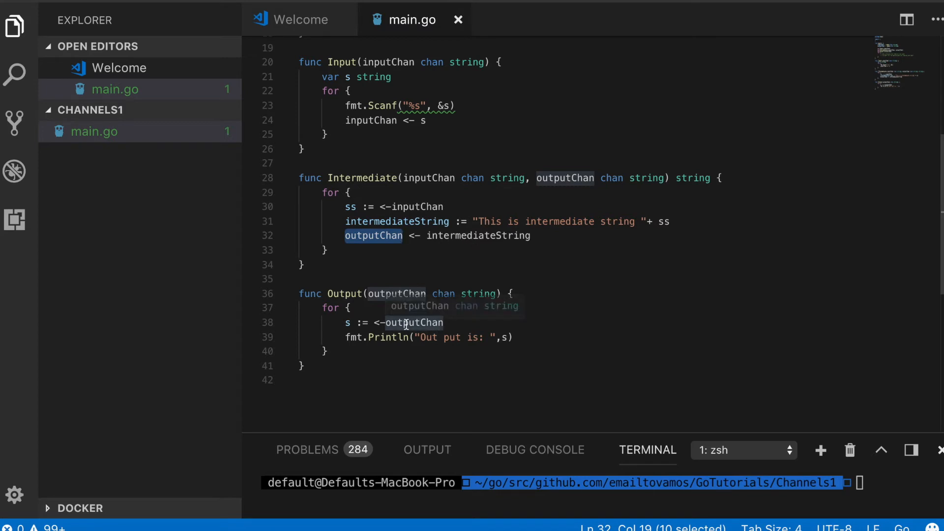
double_click(414, 323)
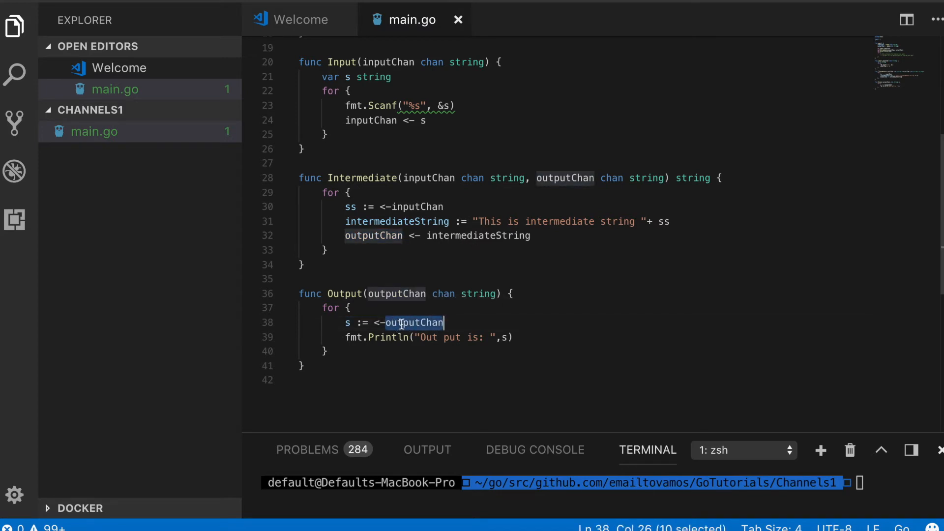
double_click(388, 337)
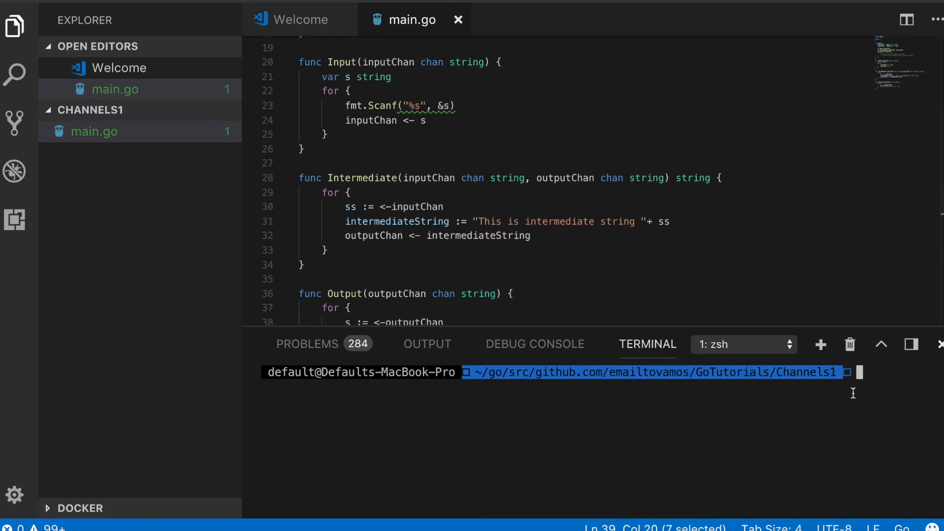
- Run go run main.go and enter 12, echoed back as an intermediate string
type("go run main.go")
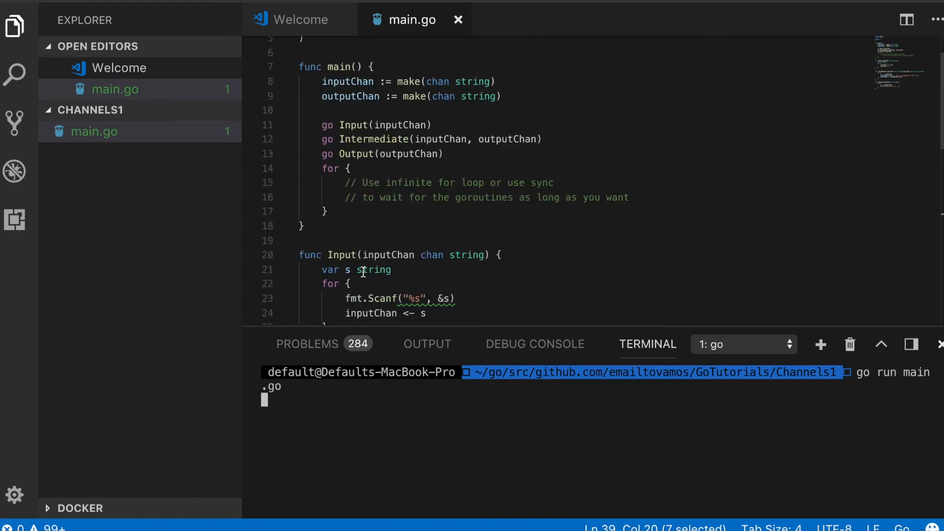
scroll("down", 3)
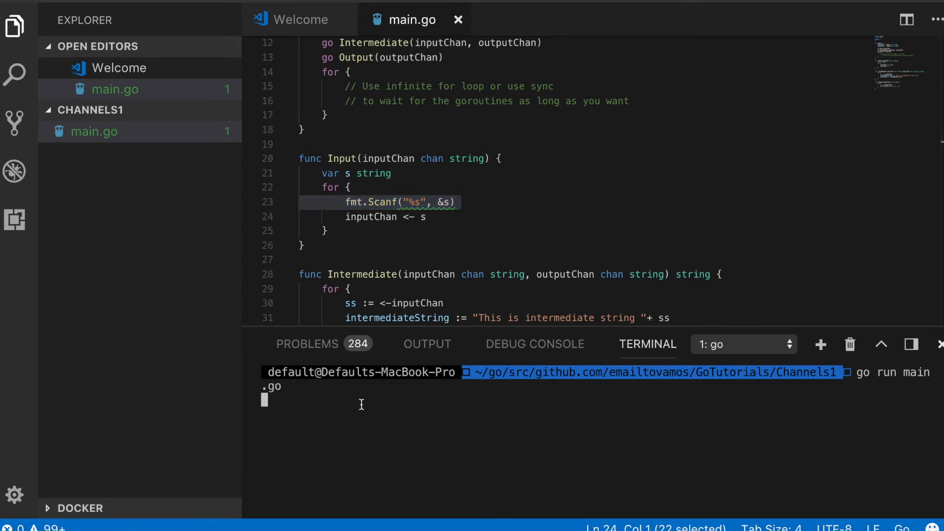
type("12")
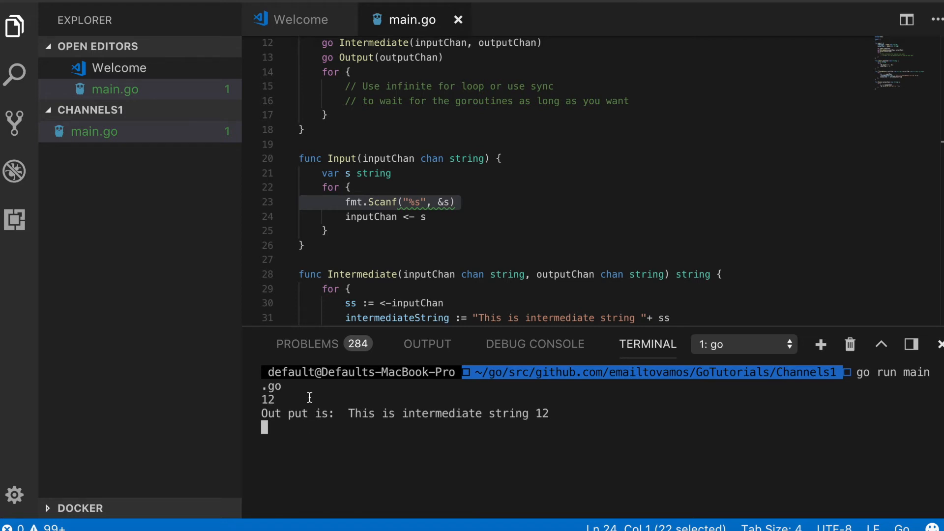
scroll("down", 3)
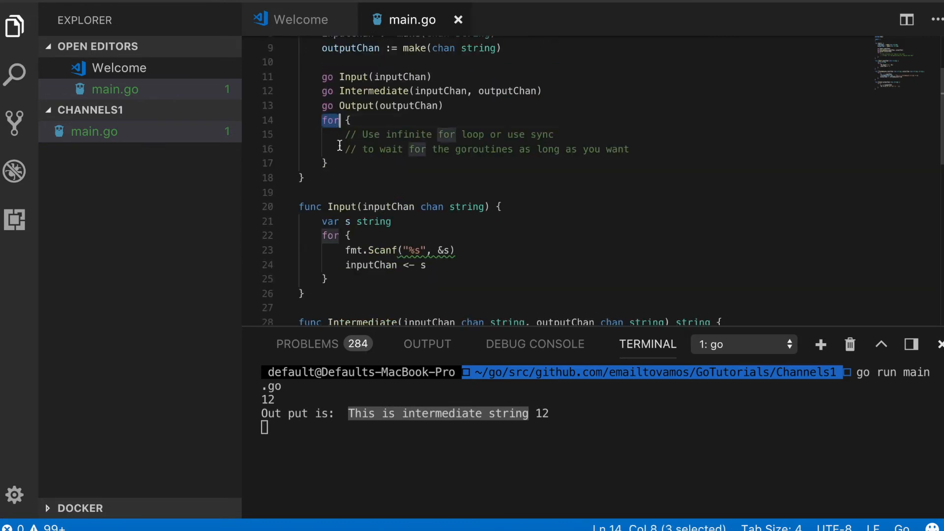
scroll("down", 3)
type("23")
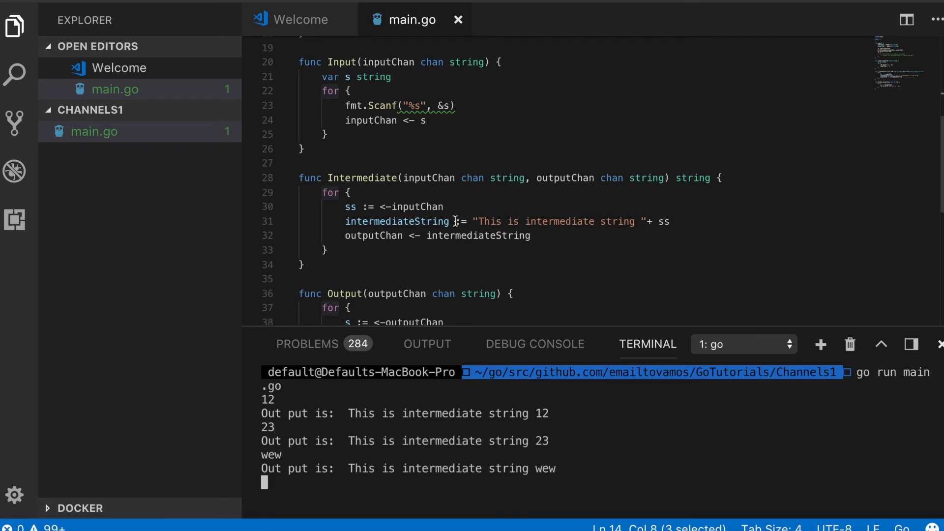
scroll("down", 3)
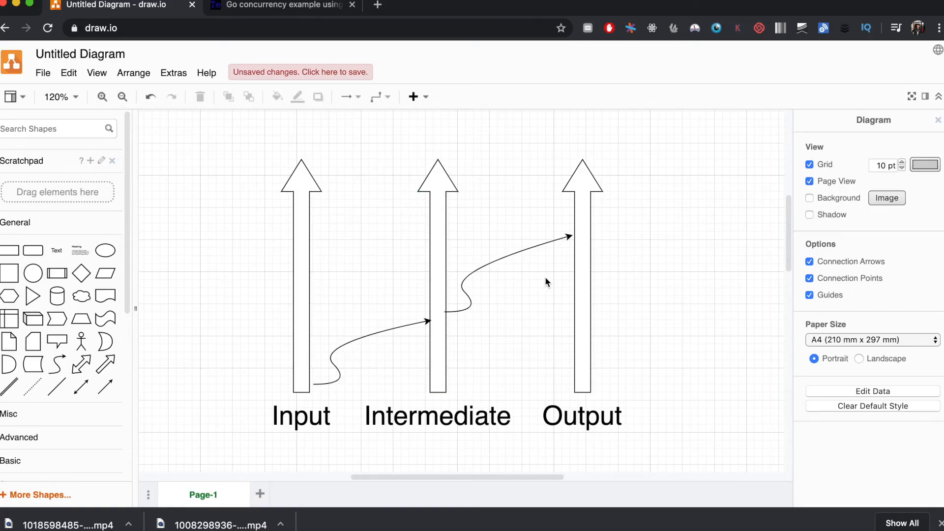
left_click(301, 272)
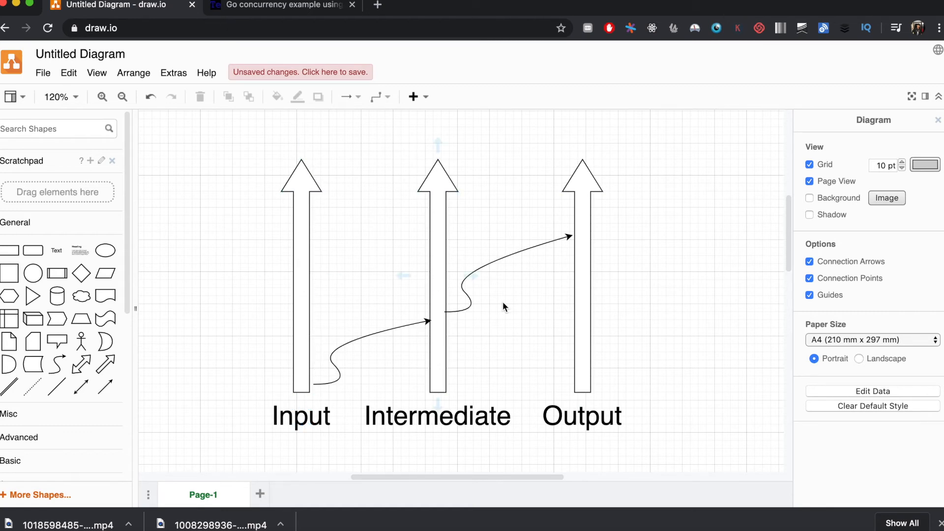
mouse_move(312, 367)
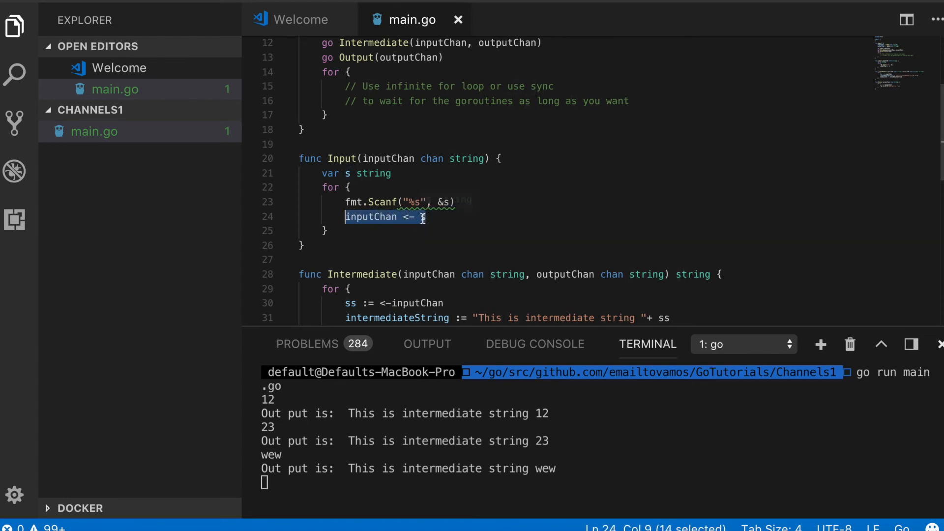
scroll("down", 3)
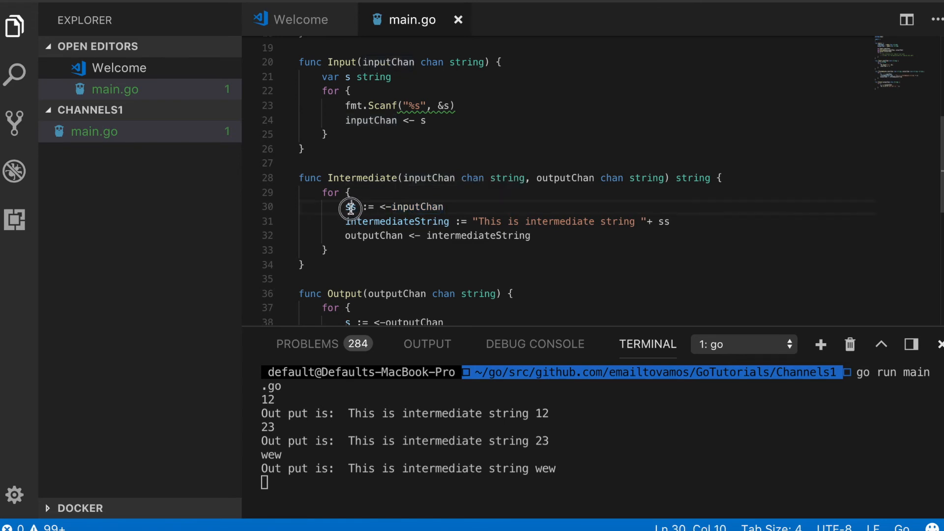
double_click(350, 207)
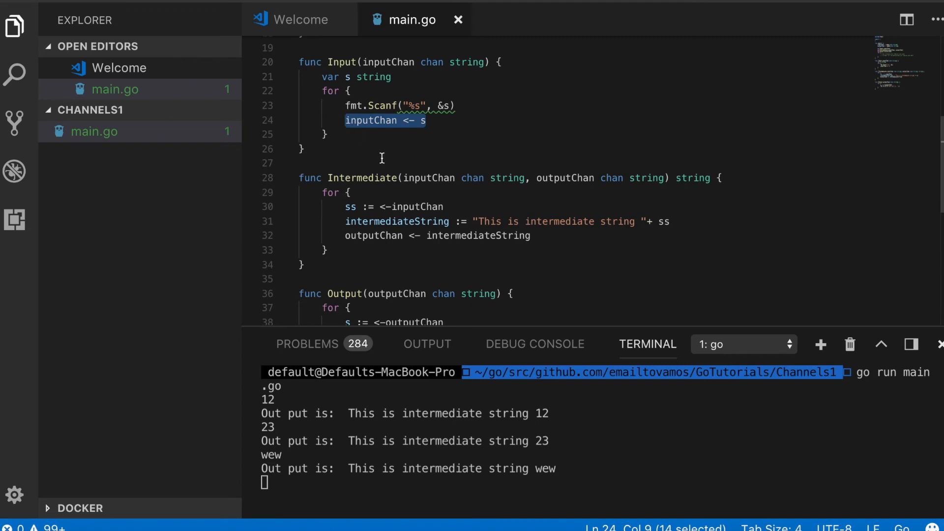
double_click(422, 206)
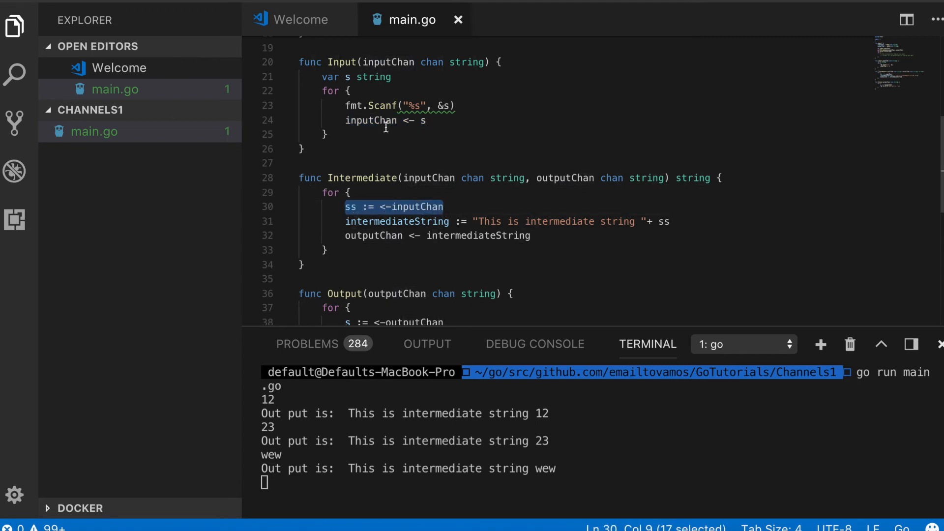
mouse_move(433, 179)
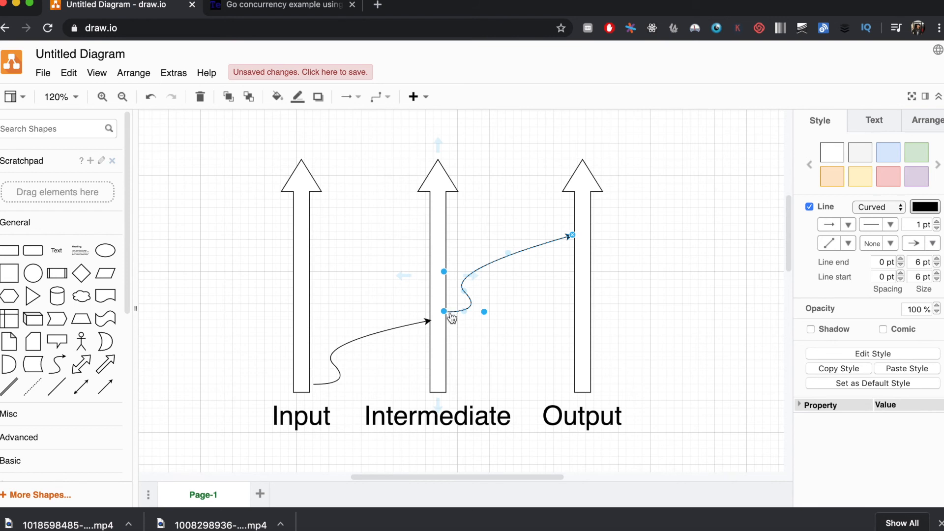
mouse_move(360, 224)
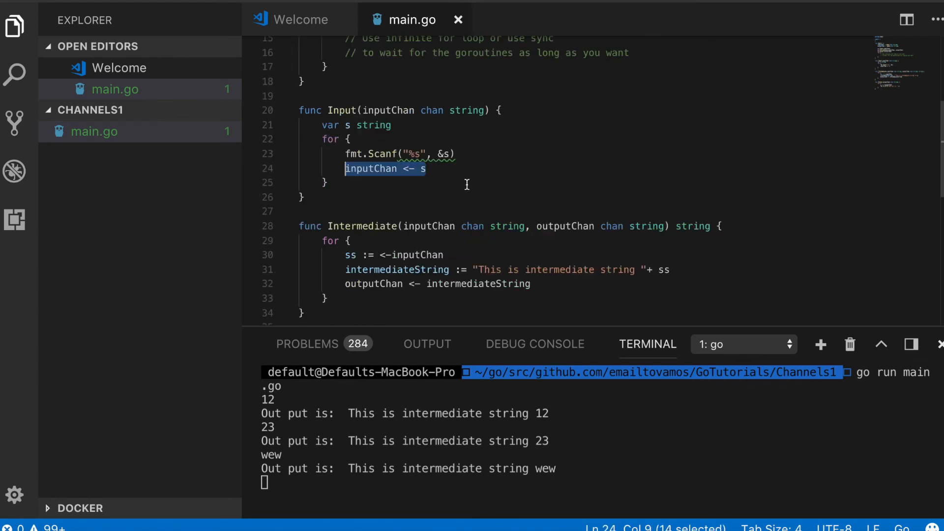
mouse_move(452, 183)
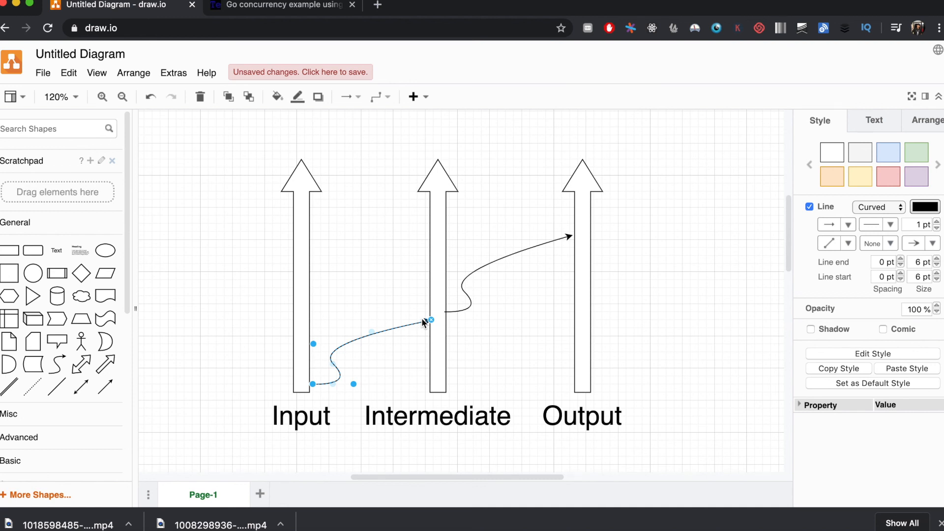
mouse_move(435, 337)
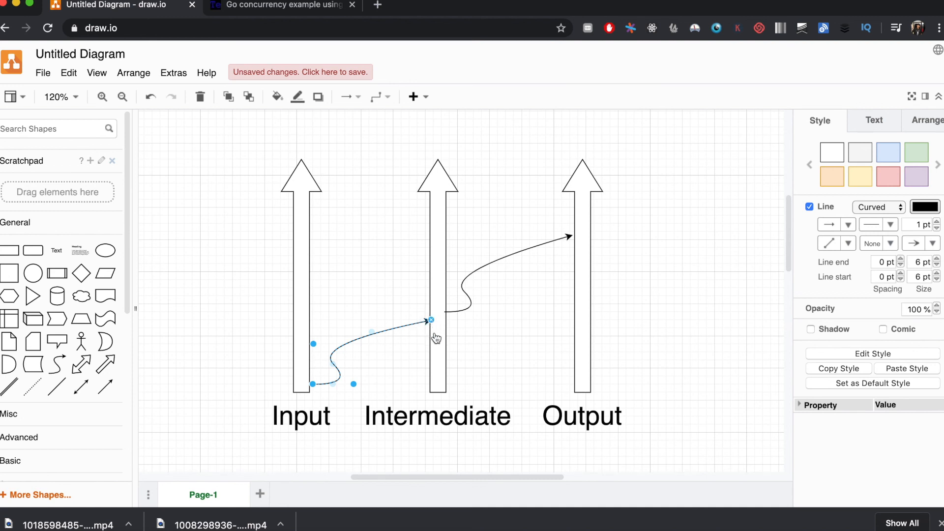
mouse_move(427, 322)
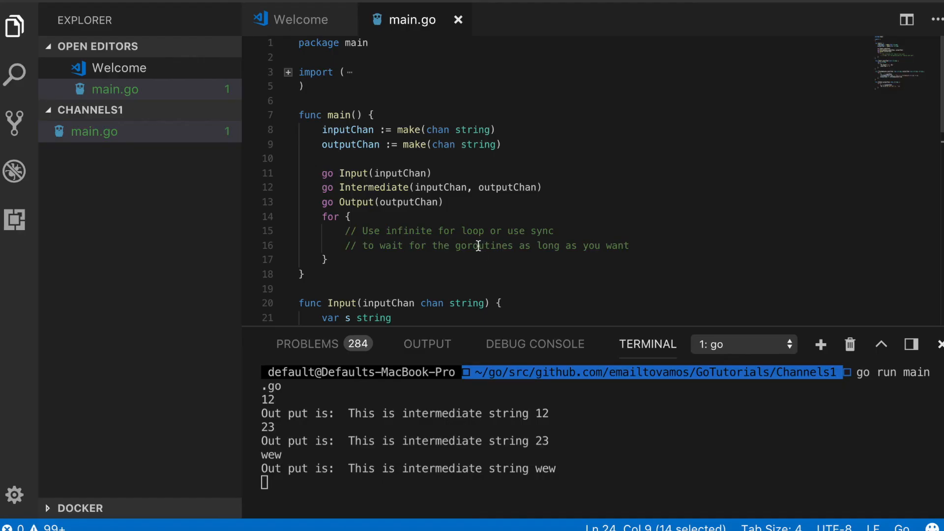
mouse_move(521, 281)
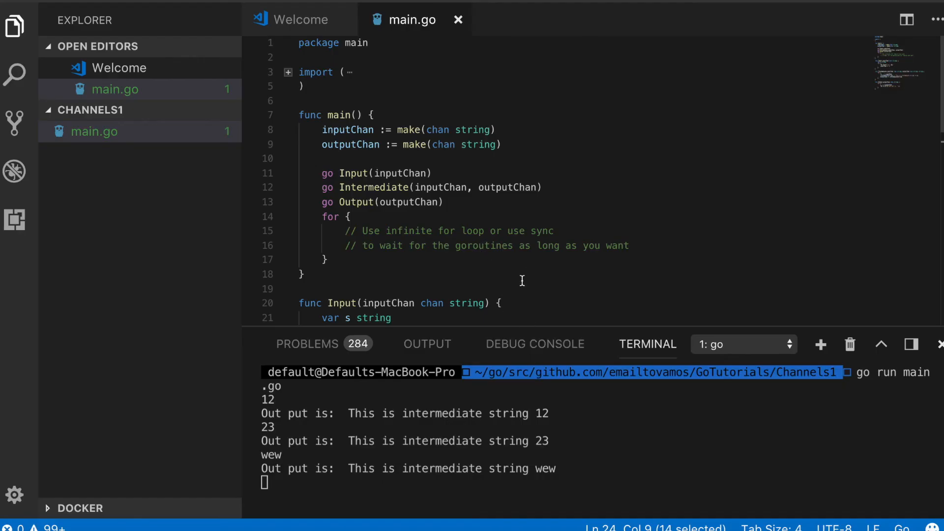